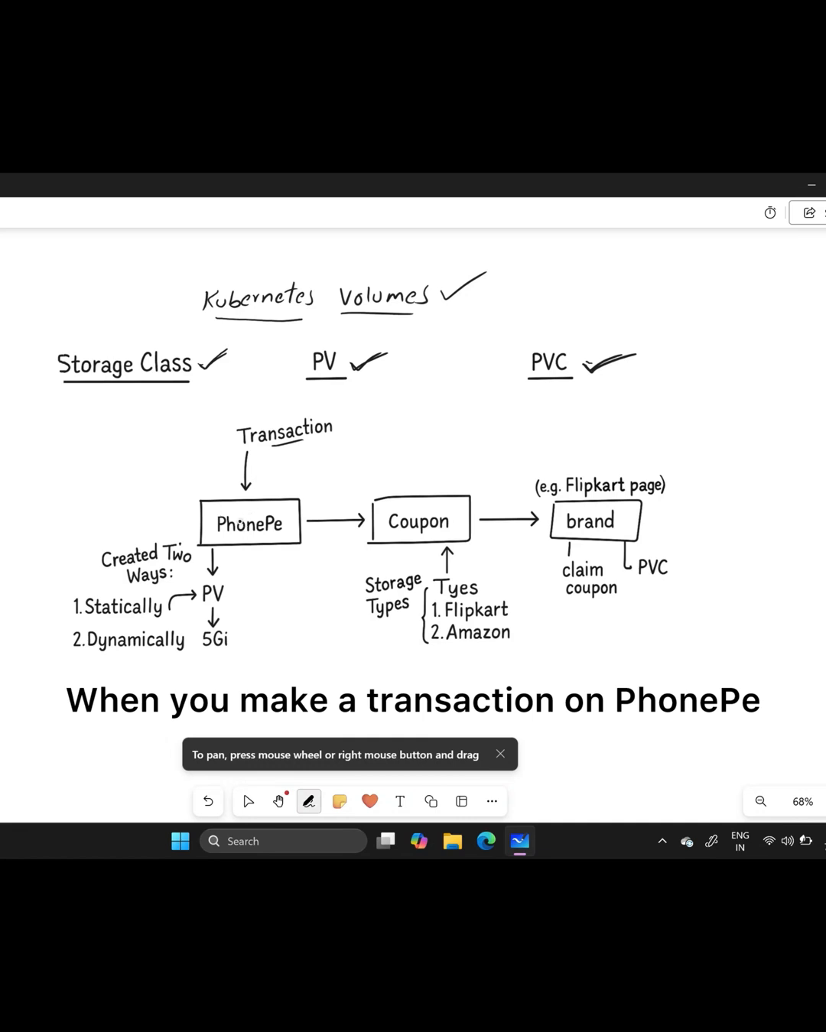
Pen-draw ticks on the Coupon box, brand and PV, and underline Transaction and Flipkart.
{"action": "left_click_drag", "start_coordinate": [404, 487], "coordinate": [419, 478]}
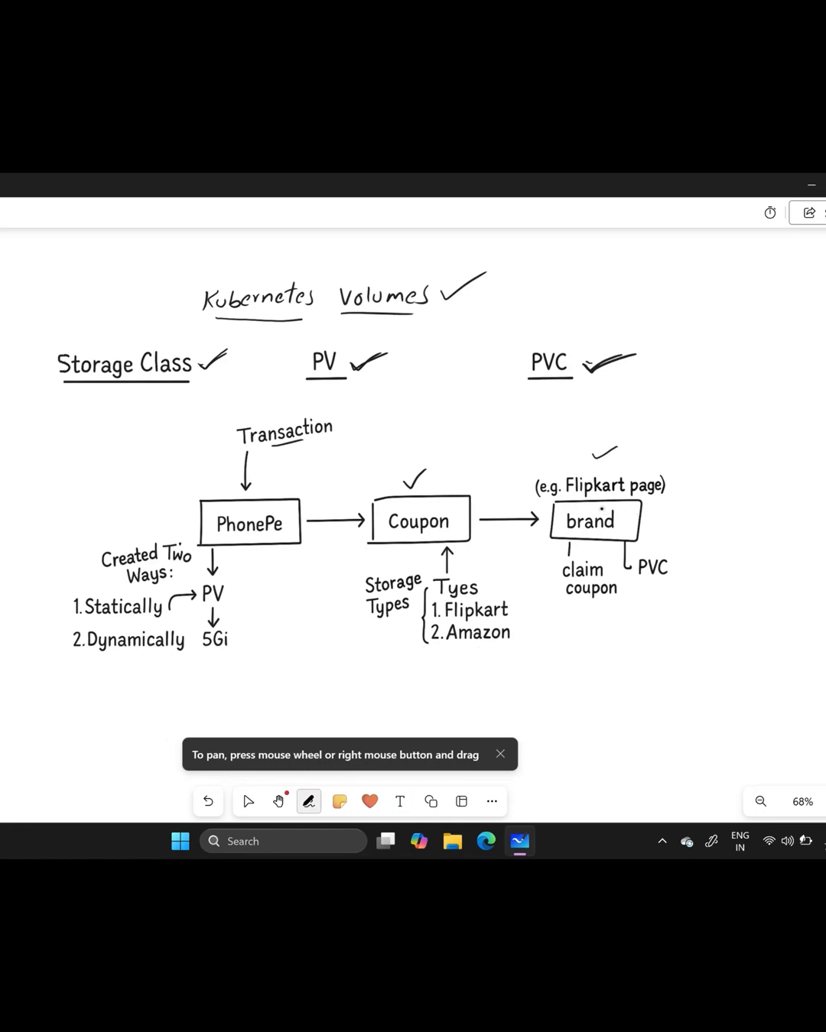
{"action": "type", "text": "app after the transaction"}
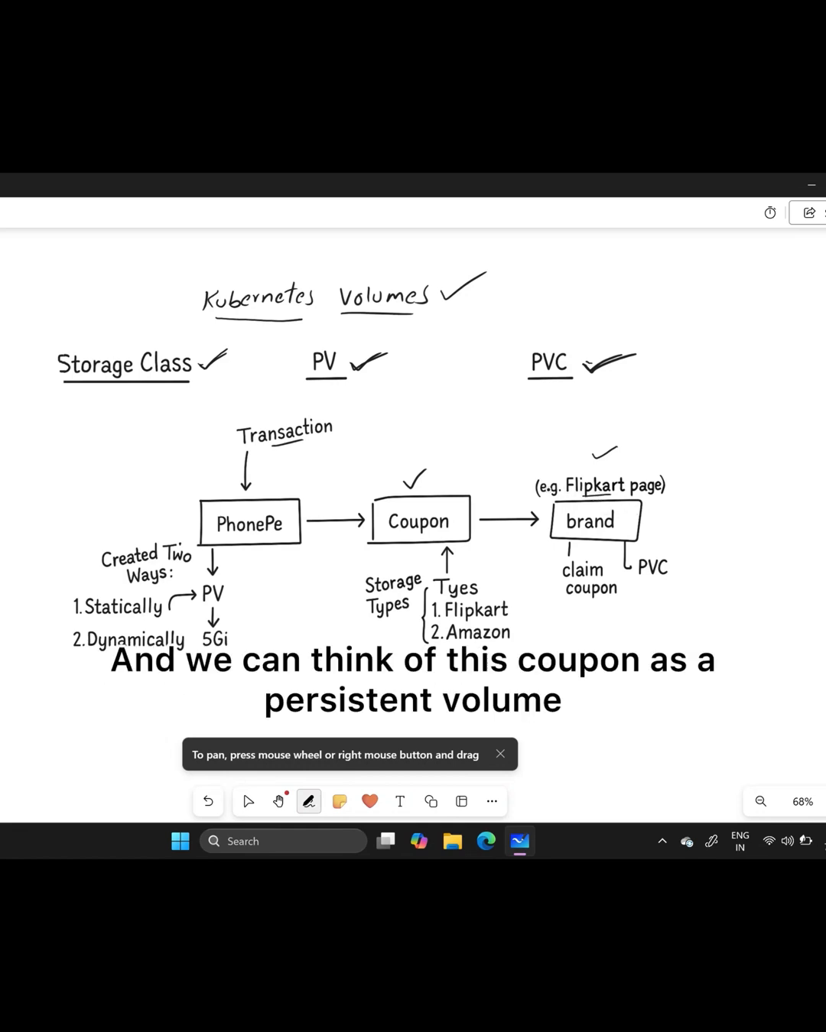
{"action": "left_click_drag", "start_coordinate": [230, 592], "coordinate": [260, 601]}
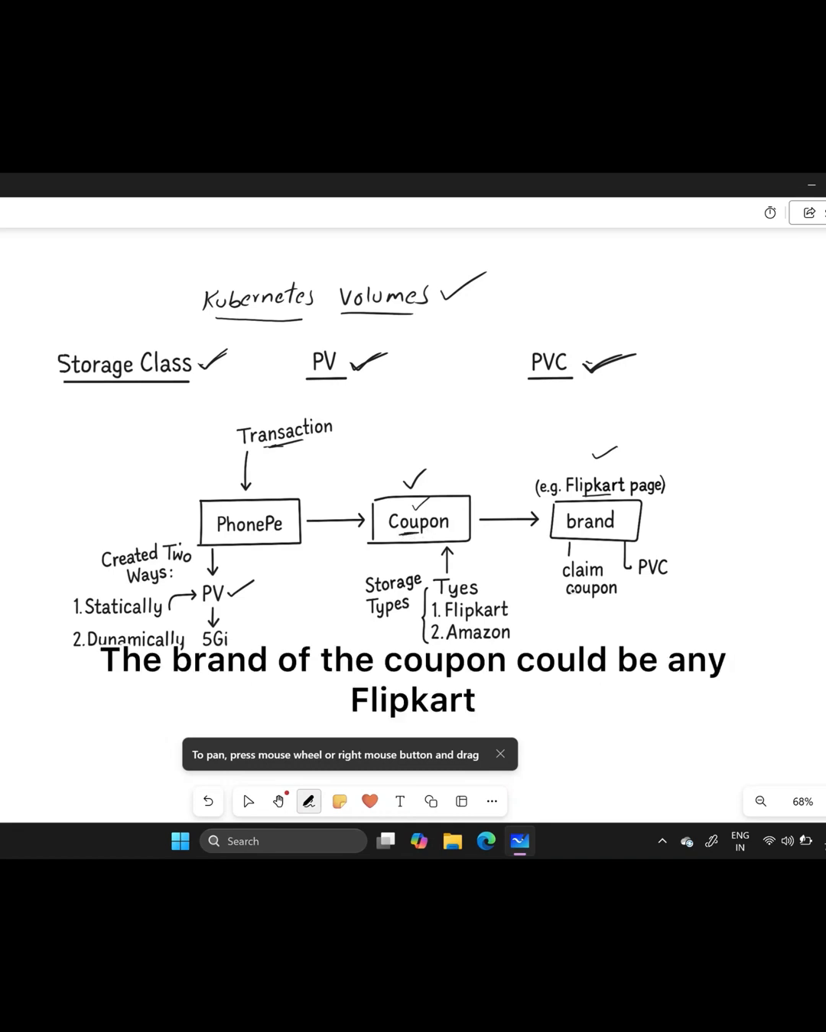
{"action": "left_click_drag", "start_coordinate": [513, 604], "coordinate": [539, 619]}
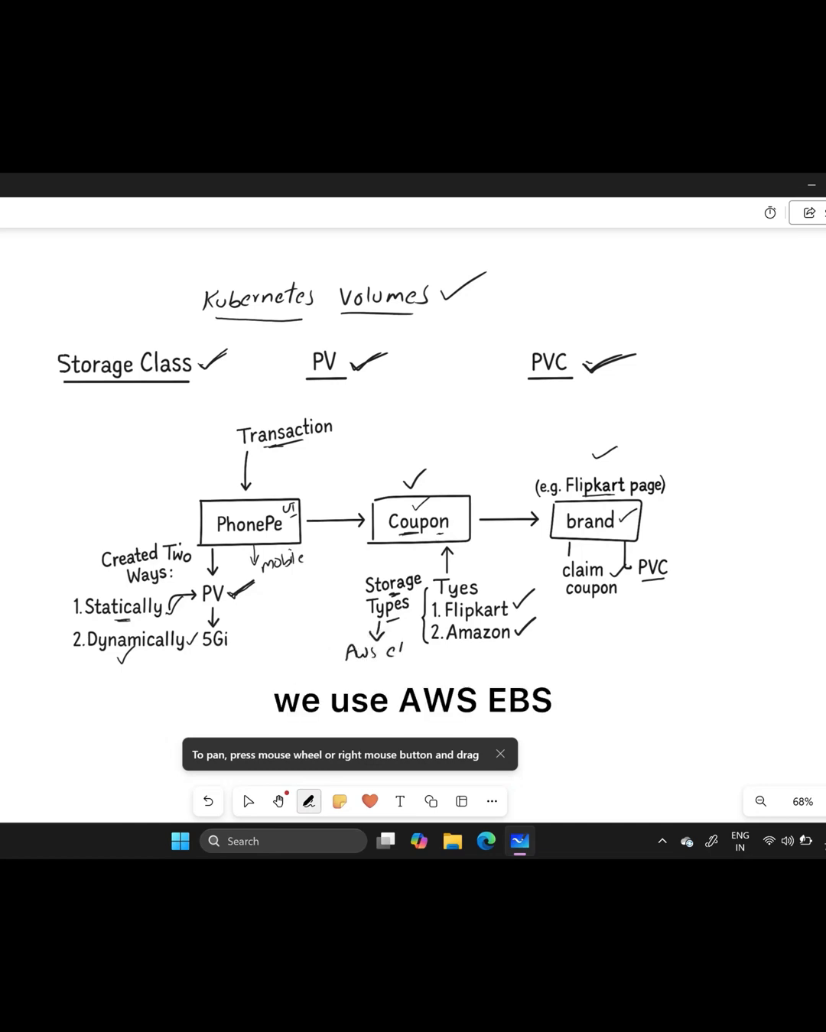
Handwrite 'AWS ebs', 'google Persistent disk' and an Azure entry below Storage Types.
{"action": "type", "text": "When you use the cloud provider as GCP"}
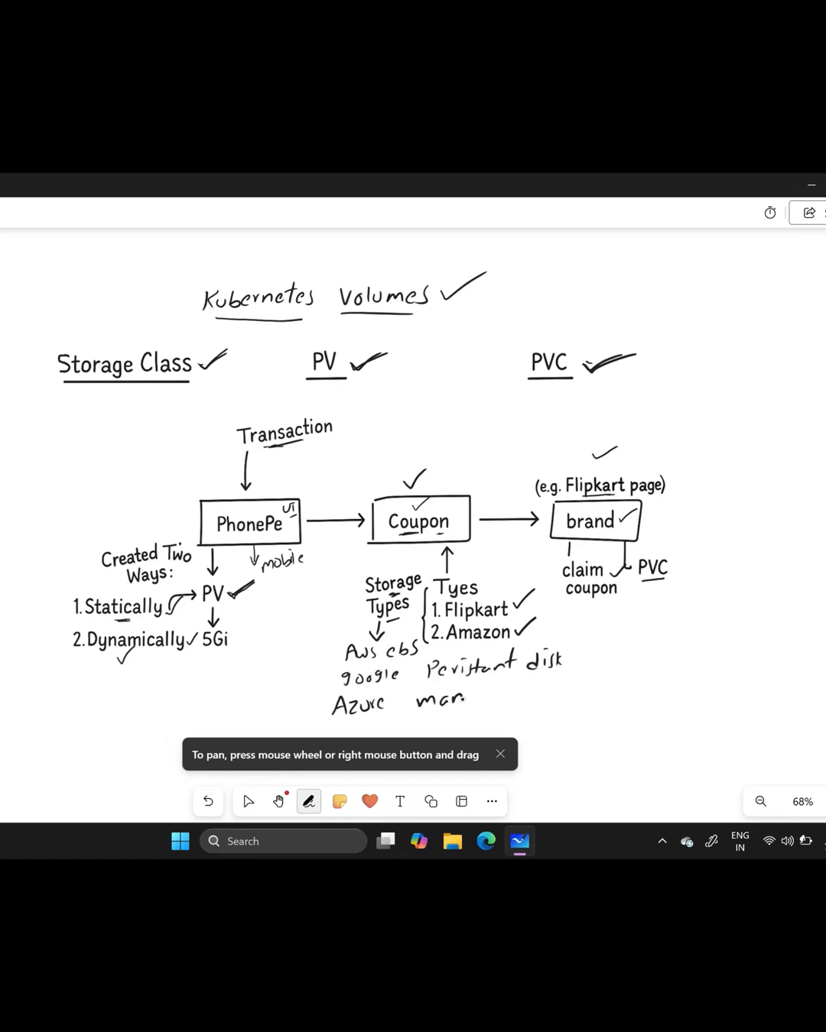
{"action": "type", "text": "For AWS EBS, it supports GP2 or GP3"}
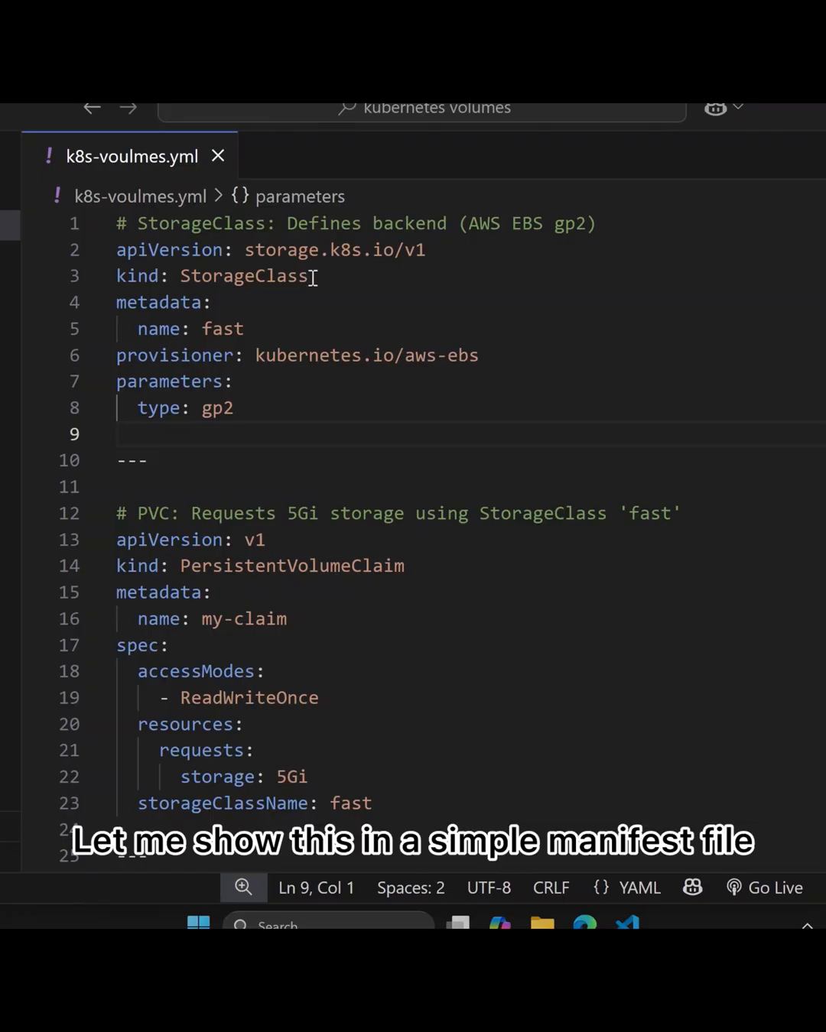
{"action": "mouse_move", "coordinate": [368, 274]}
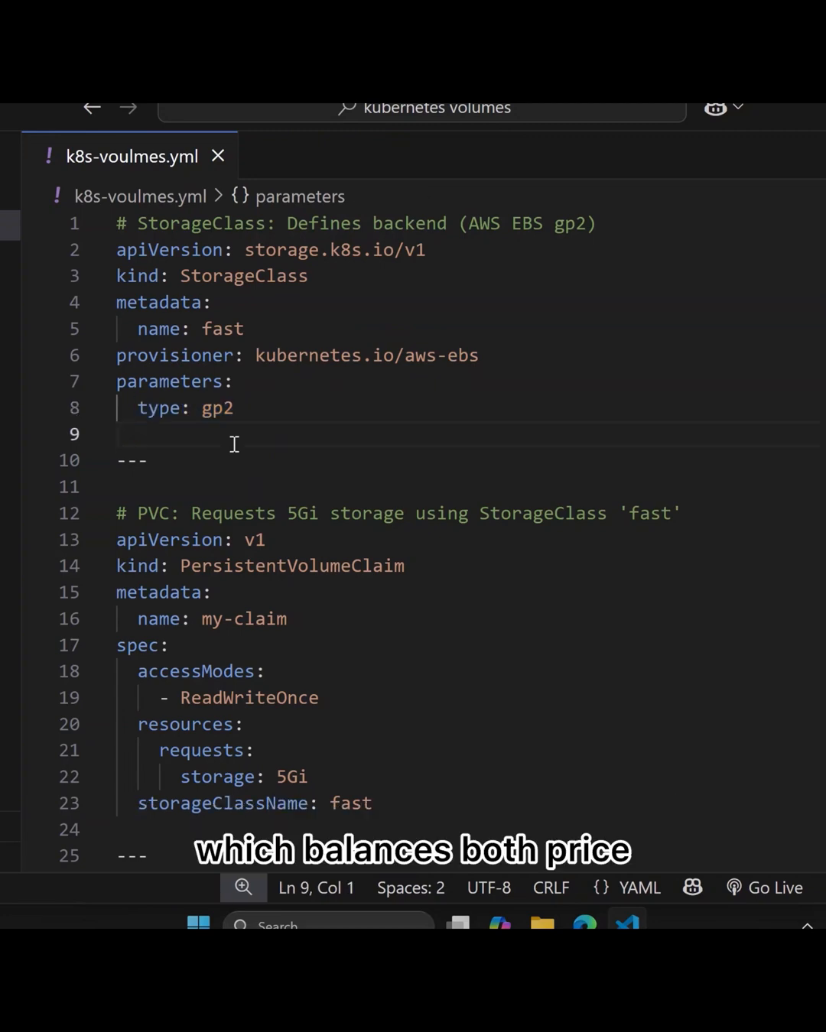
{"action": "scroll", "scroll_direction": "down", "scroll_amount": 3}
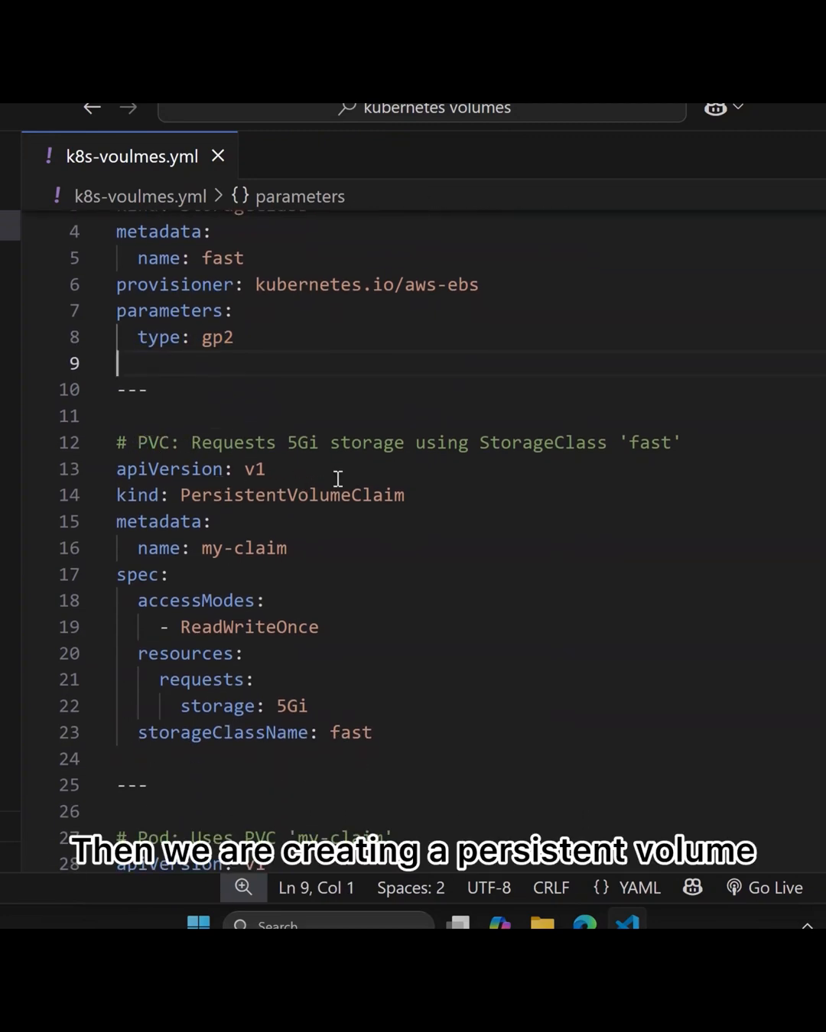
{"action": "double_click", "coordinate": [245, 518]}
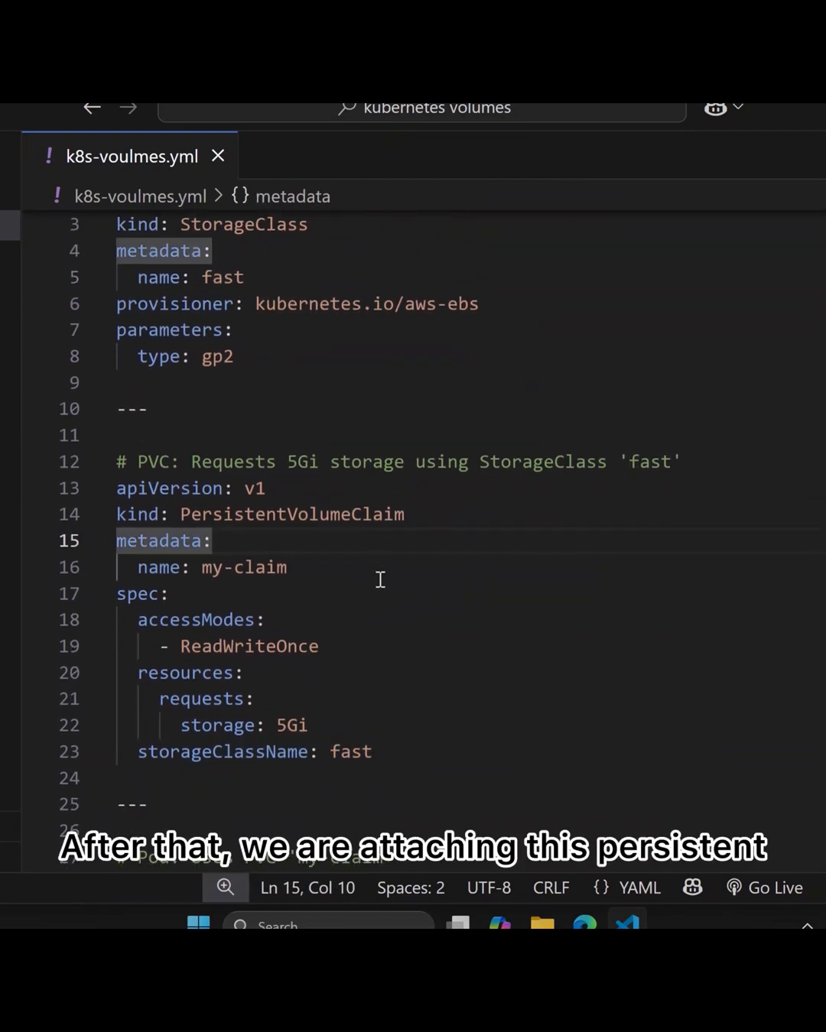
{"action": "scroll", "scroll_direction": "down", "scroll_amount": 3}
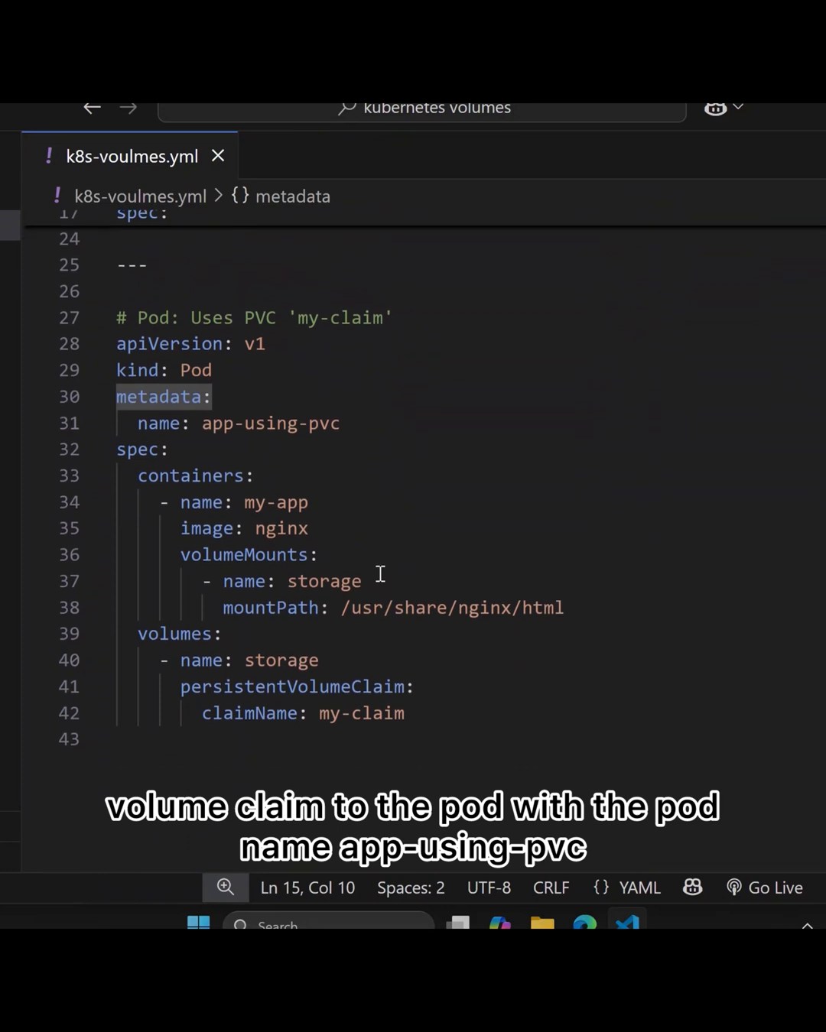
{"action": "double_click", "coordinate": [271, 423]}
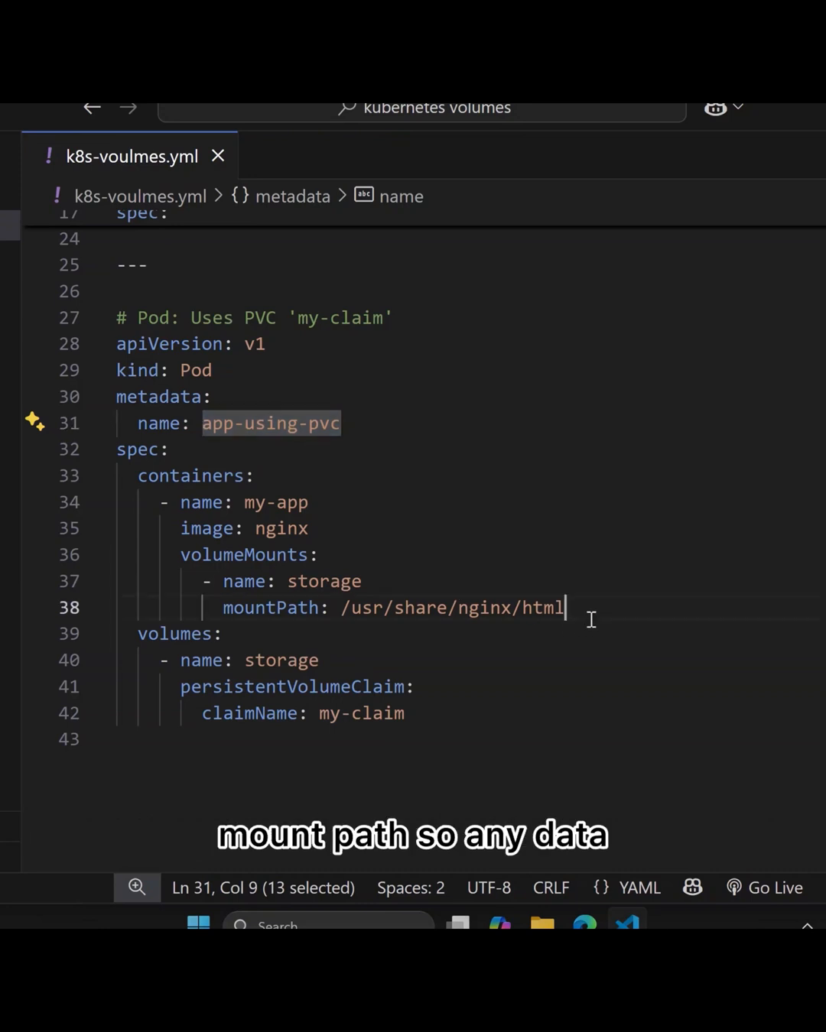
{"action": "left_click_drag", "start_coordinate": [222, 581], "coordinate": [565, 608]}
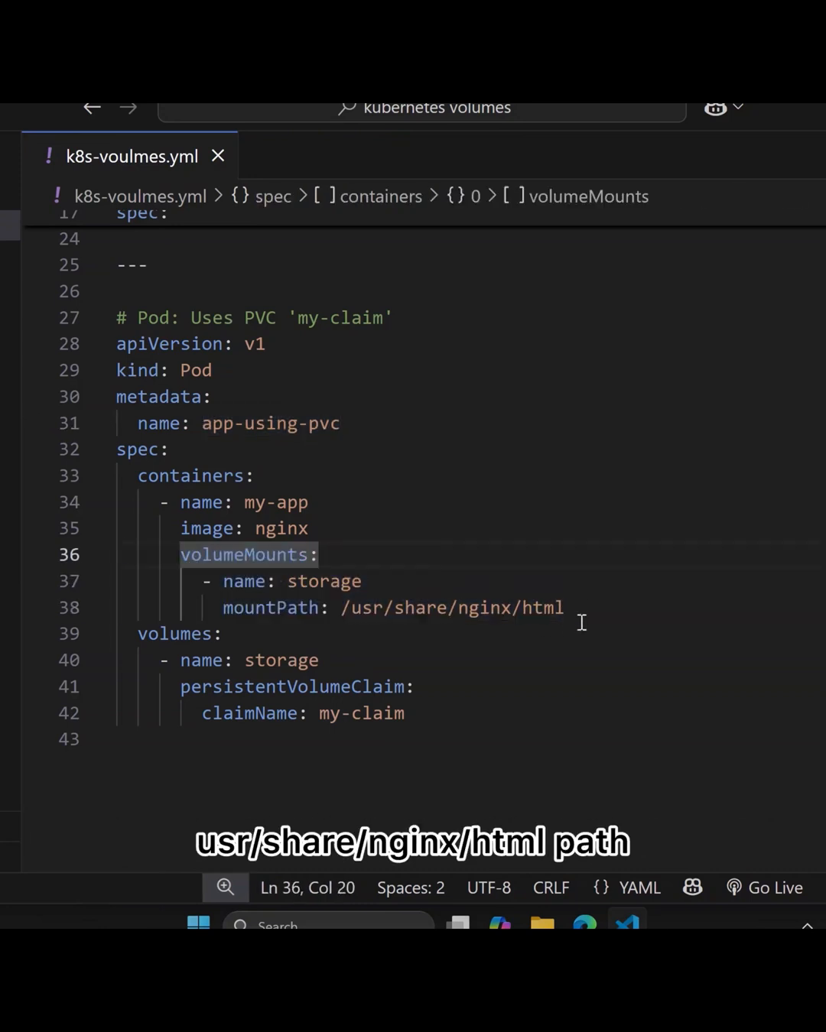
{"action": "double_click", "coordinate": [451, 607]}
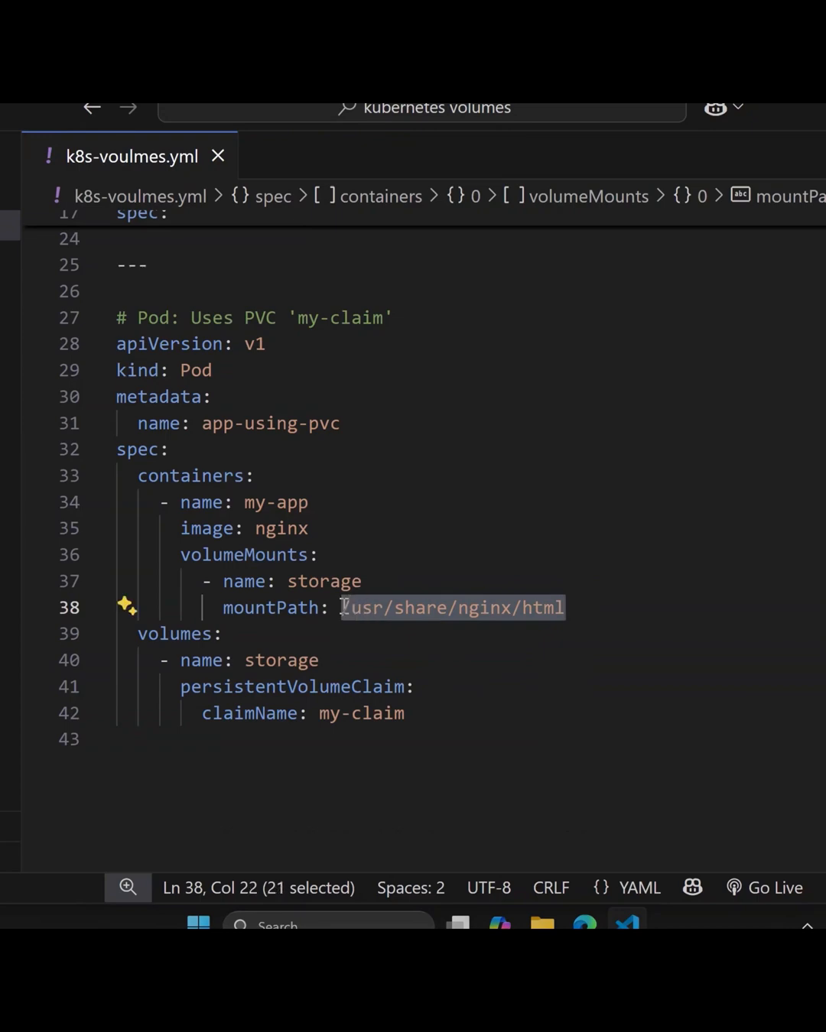